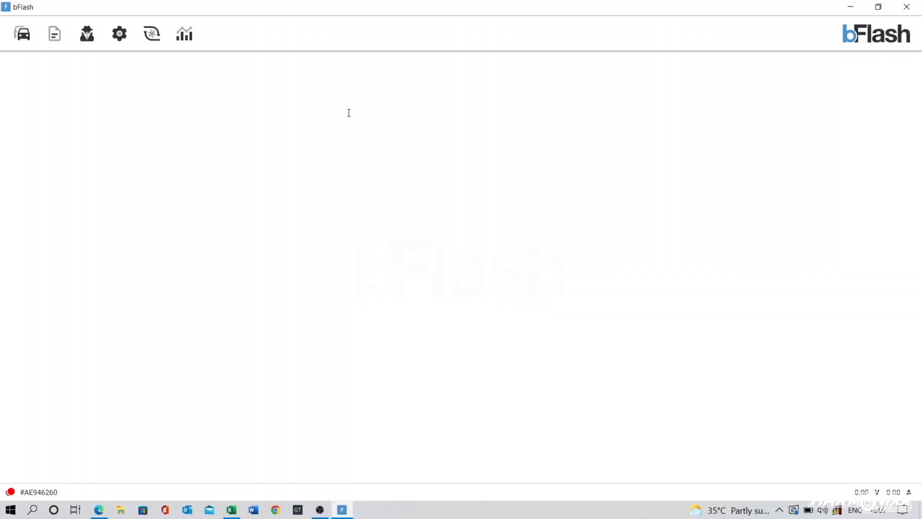
# Pick Skoda from the control unit makes to reach its SIMOS18.1 TC1791 ECU
pyautogui.click(22, 33)
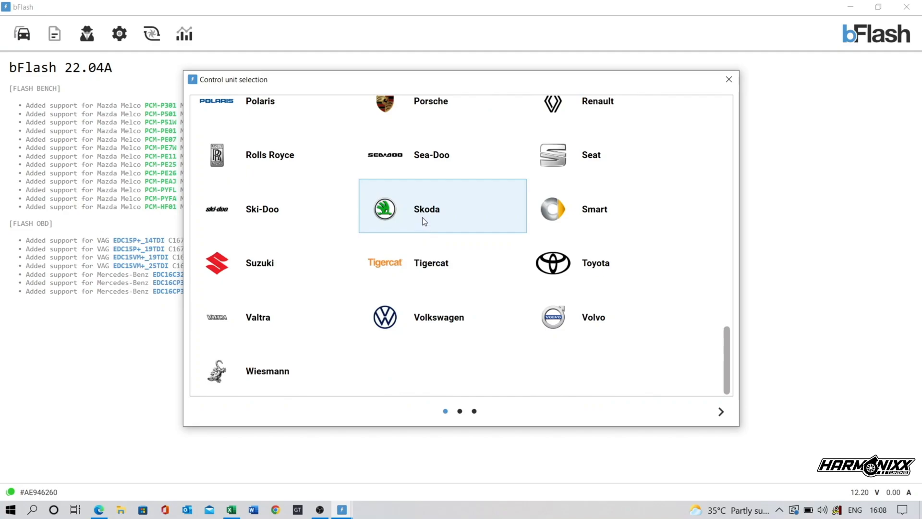
pyautogui.click(426, 208)
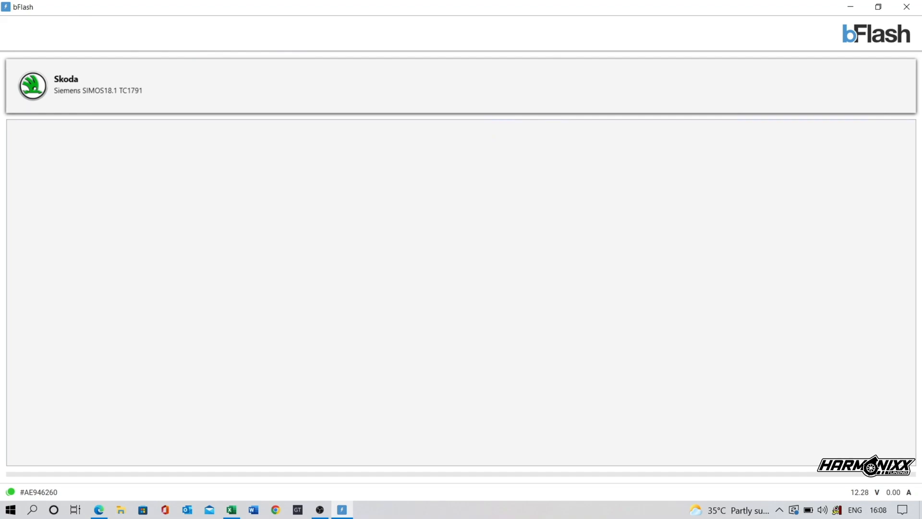
# Read stored trouble codes via OEM Diagnostic, then move to the OEM Logger
pyautogui.click(759, 82)
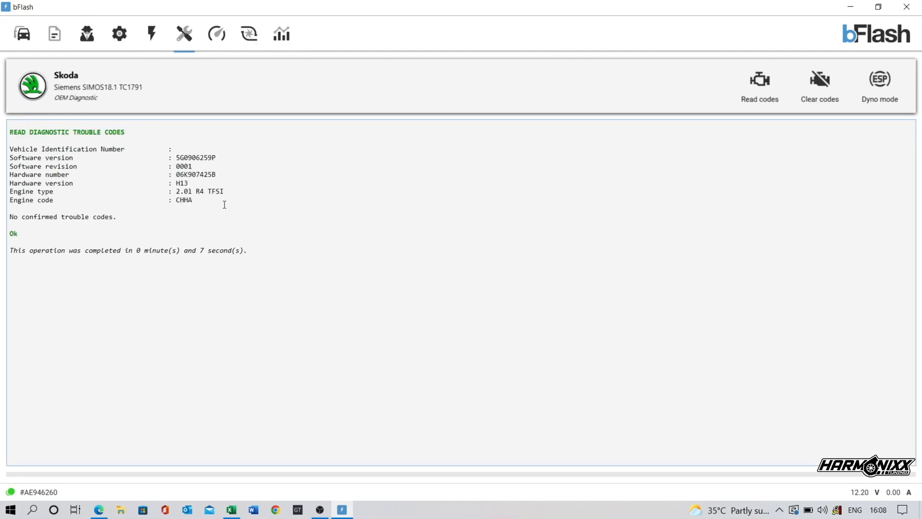
pyautogui.click(880, 83)
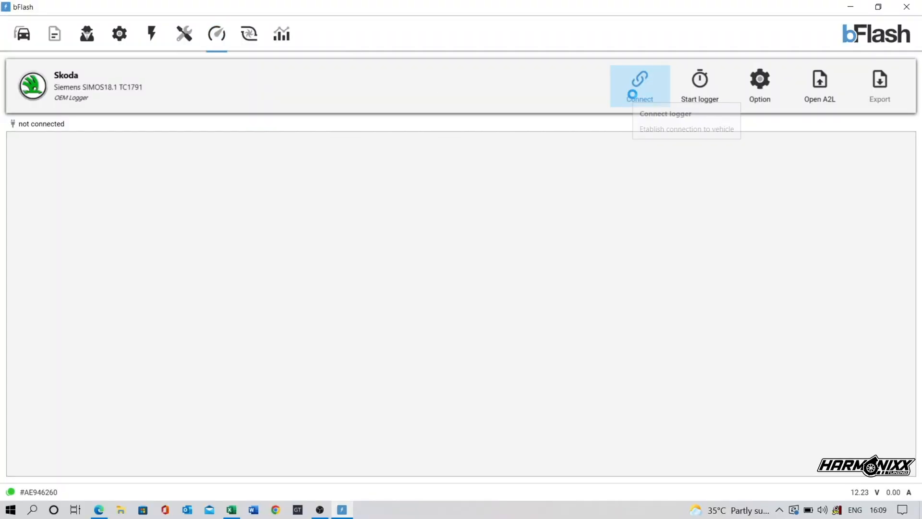
# Connect to the car and import the .logger template from Downloads giving 26 live channels
pyautogui.click(639, 84)
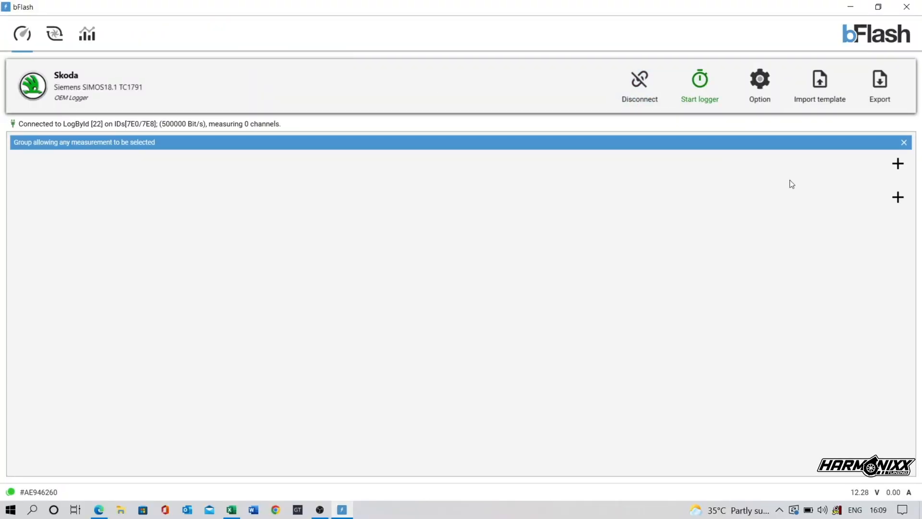
pyautogui.moveTo(819, 85)
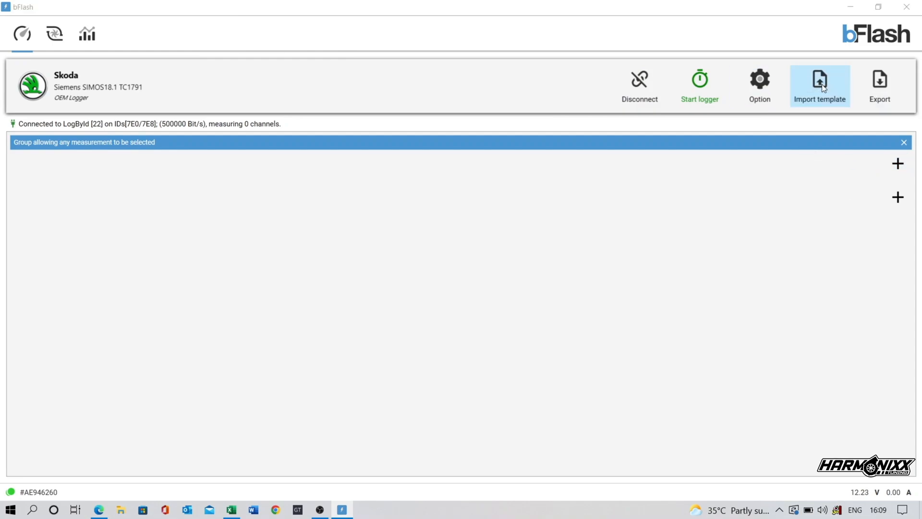
pyautogui.click(819, 85)
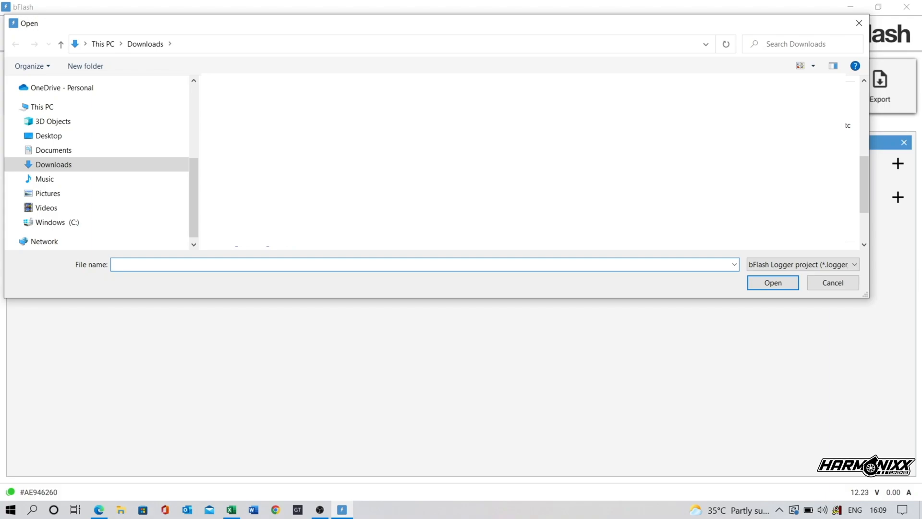
pyautogui.click(832, 283)
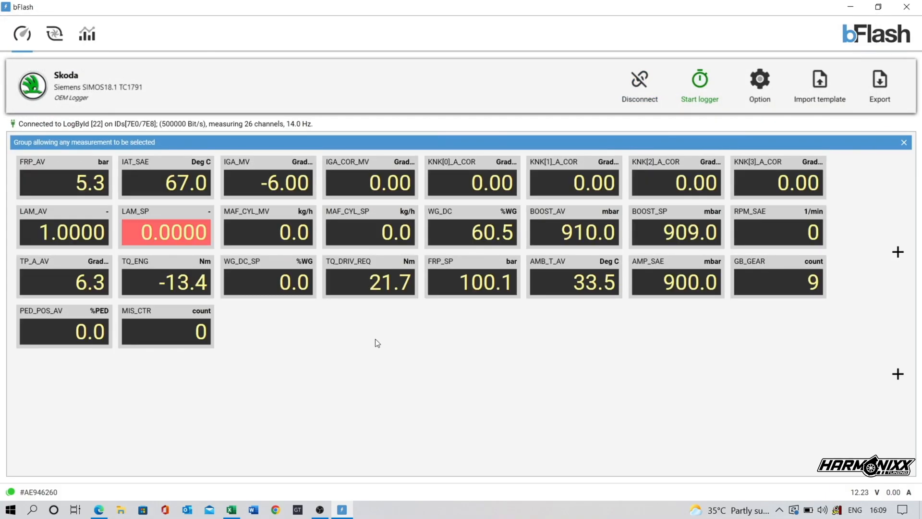
# Start the logger and confirm recording properties so all 26 channels record the run
pyautogui.click(699, 83)
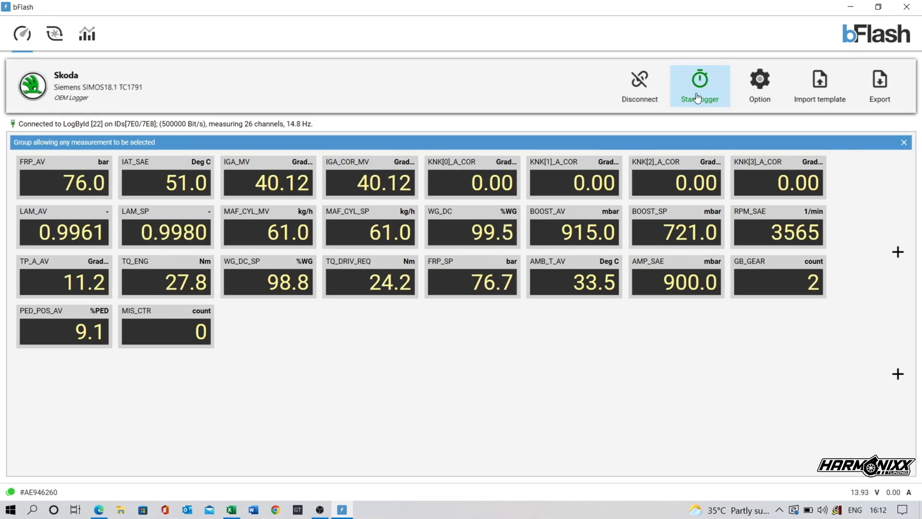
pyautogui.click(699, 82)
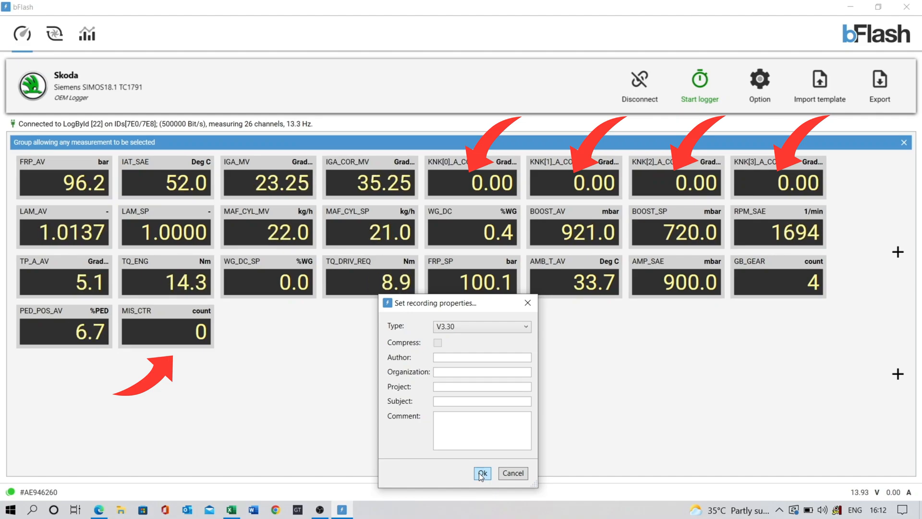
pyautogui.click(482, 473)
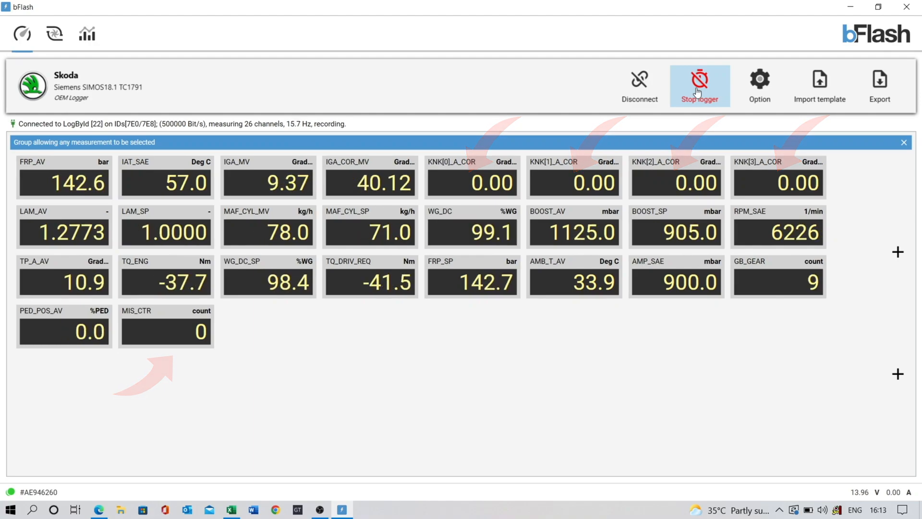
# Stop logging and plot air temperatures, then ignition angle, against engine speed
pyautogui.click(86, 33)
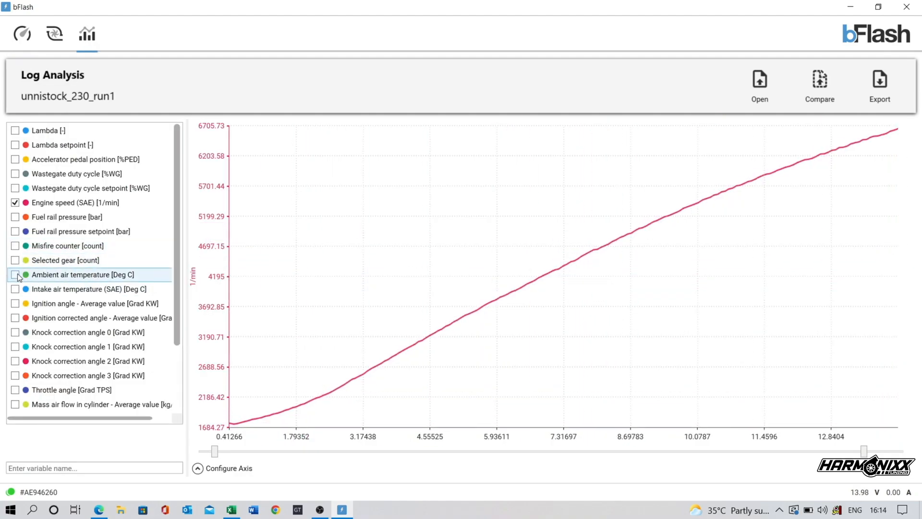
pyautogui.click(15, 274)
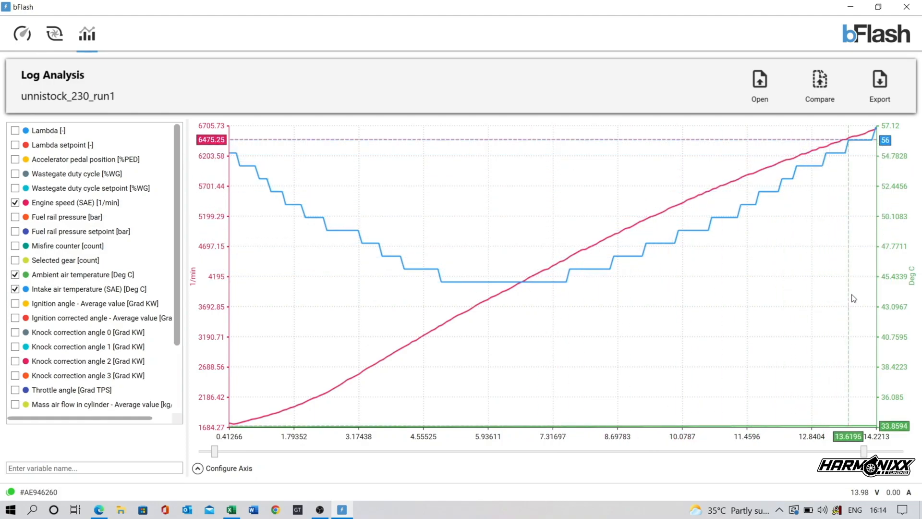
pyautogui.click(14, 274)
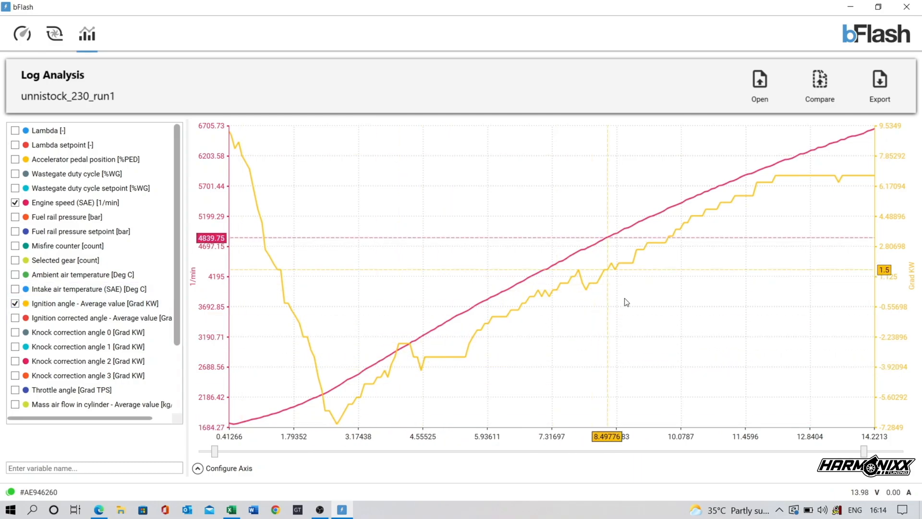
pyautogui.click(16, 303)
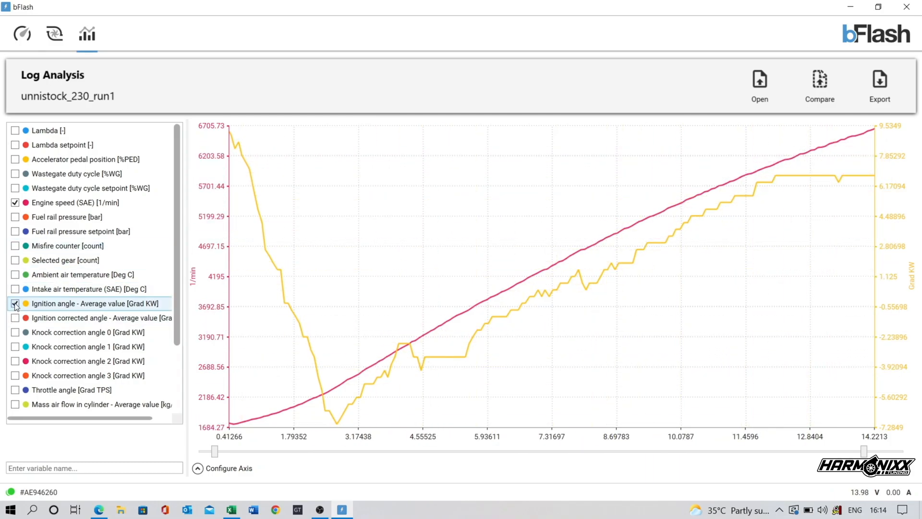
# Plot knock correction angles 0–3 against engine speed, showing zero correction
pyautogui.click(15, 303)
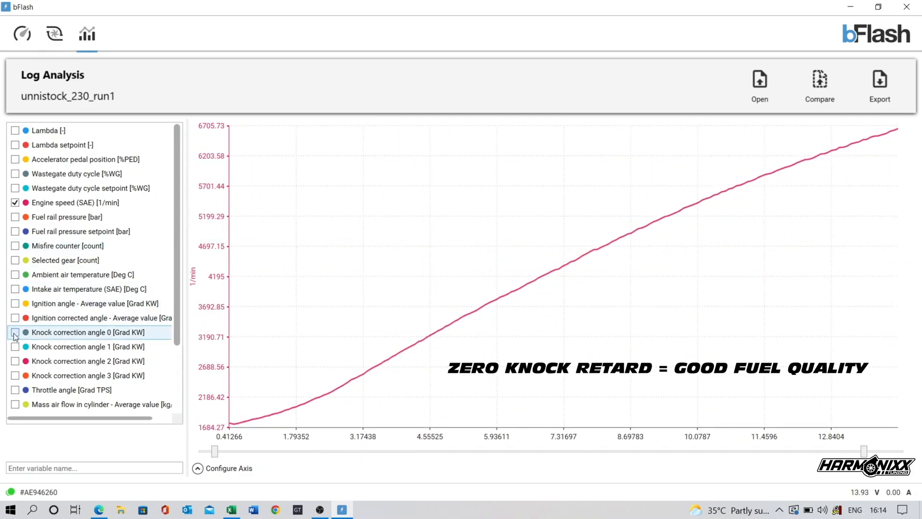
pyautogui.click(15, 331)
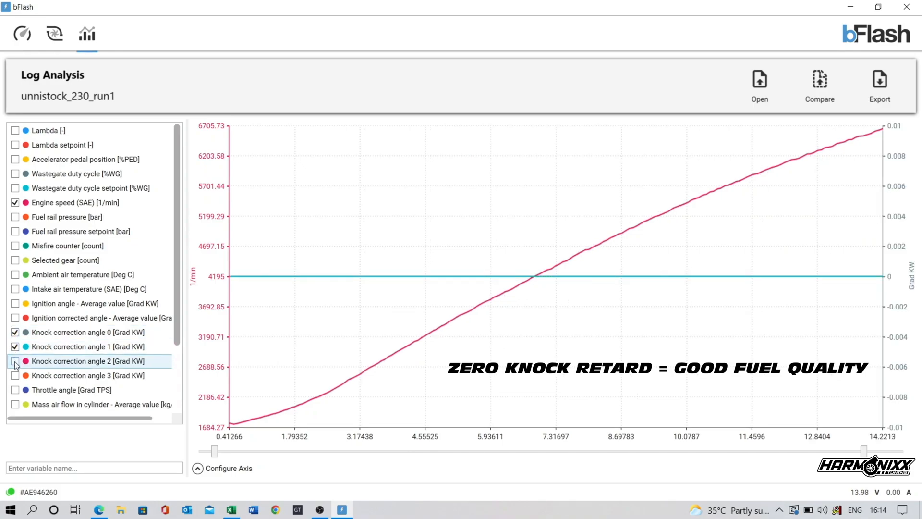
pyautogui.click(16, 361)
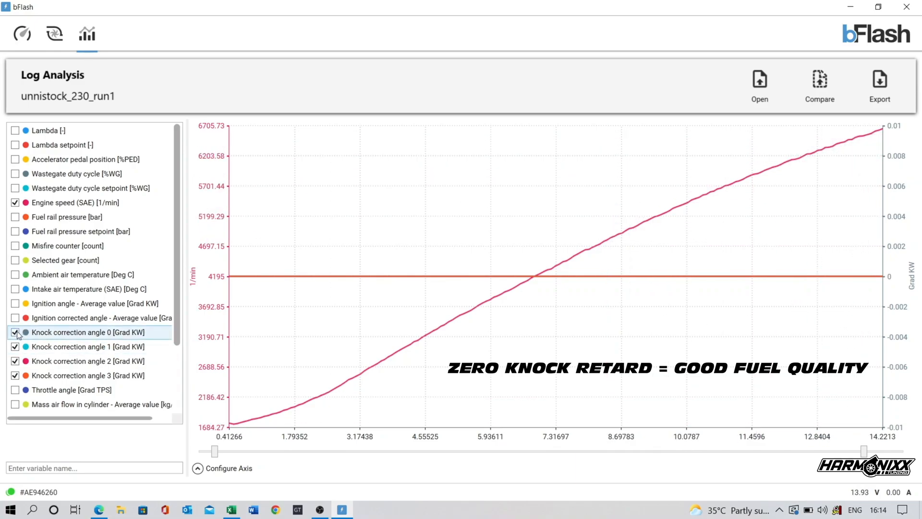
pyautogui.click(15, 332)
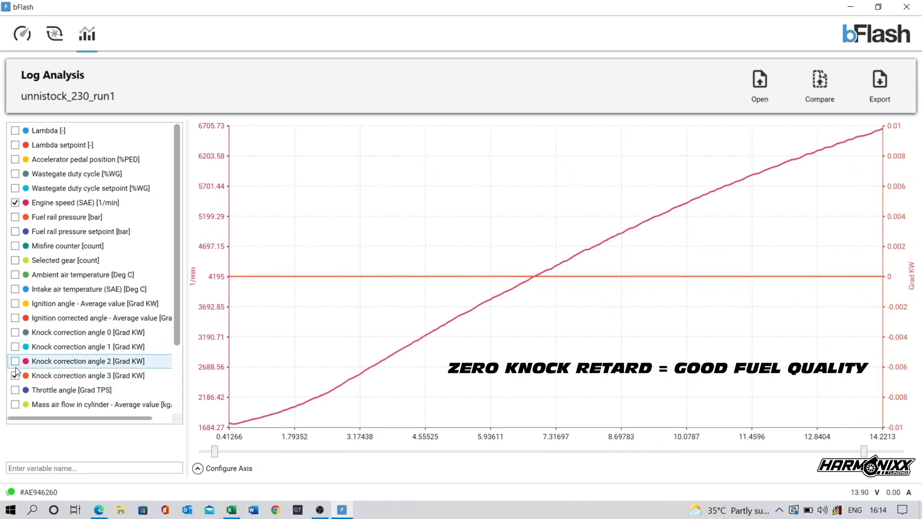
pyautogui.scroll(-3)
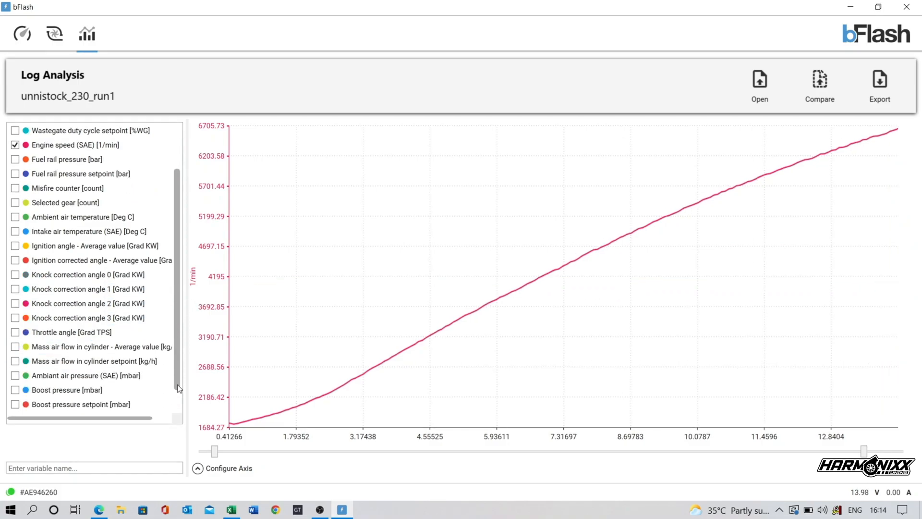
pyautogui.click(14, 331)
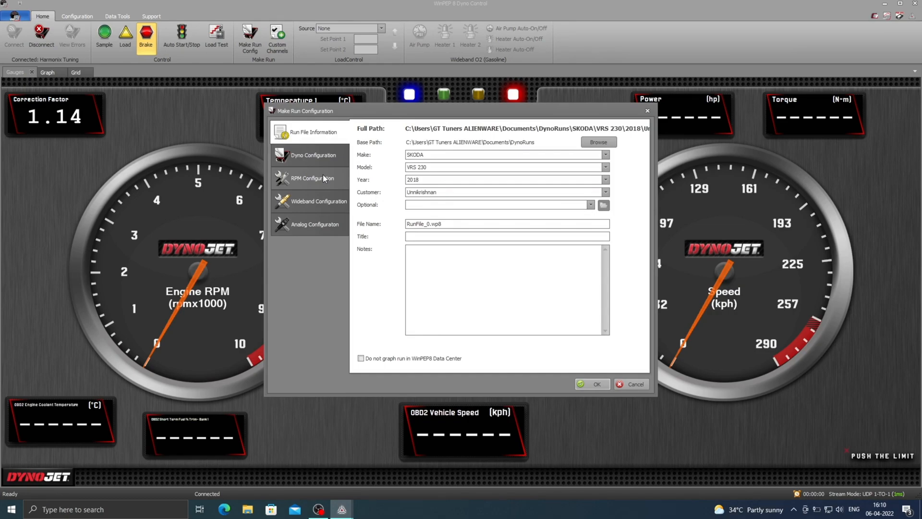
# Confirm the RPM configuration for the 2018 Skoda VRS 230 run and release the dyno brake
pyautogui.click(312, 178)
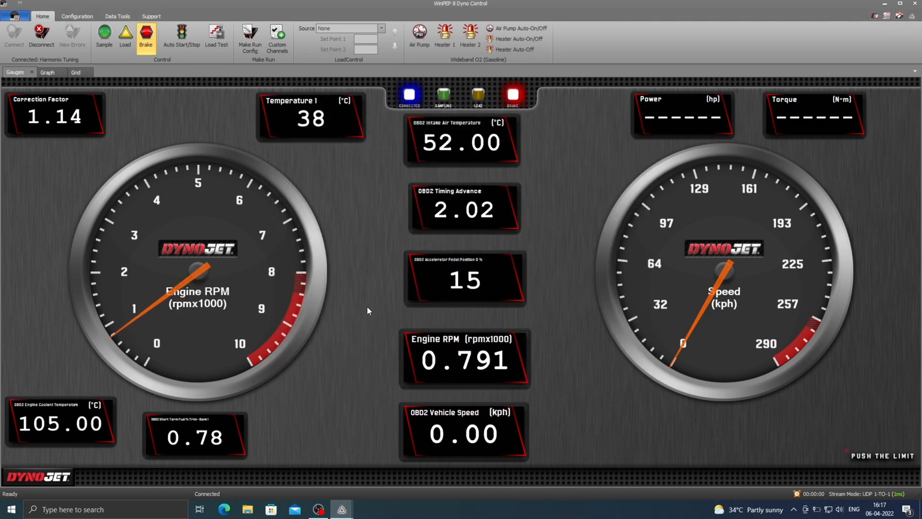
pyautogui.click(146, 36)
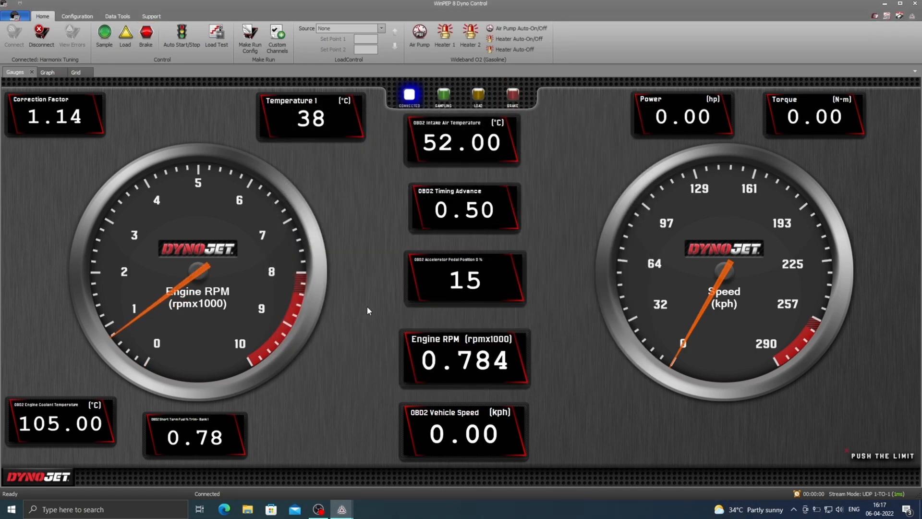